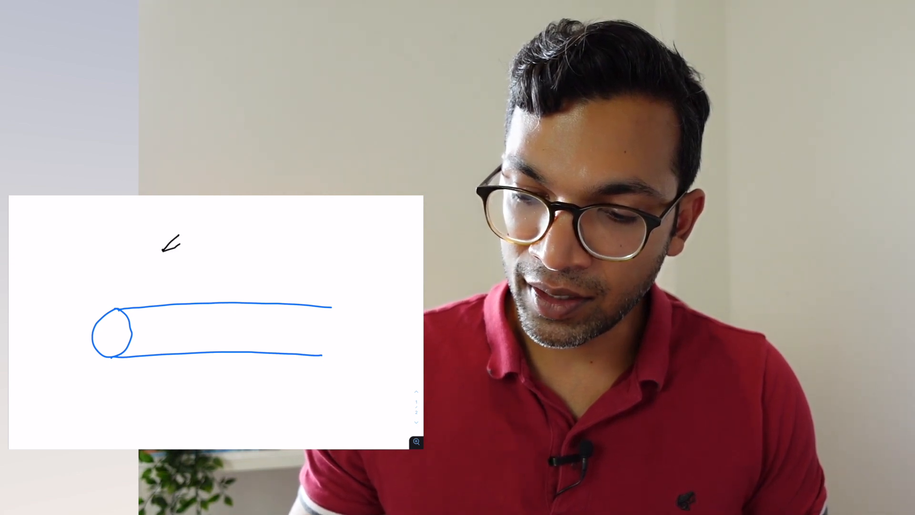
- Draw the long black needle shaft slanting up to the right above the blue tube
{"action": "left_click_drag", "start_coordinate": [165, 248], "coordinate": [263, 204]}
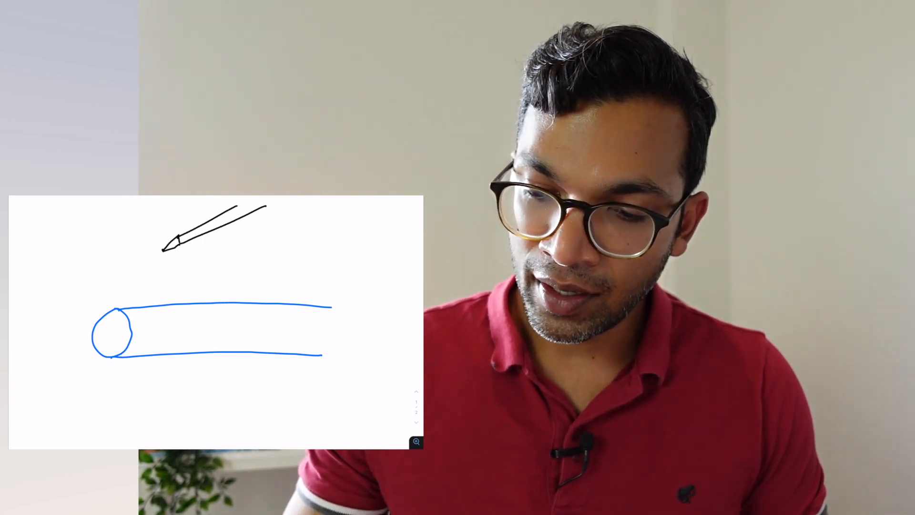